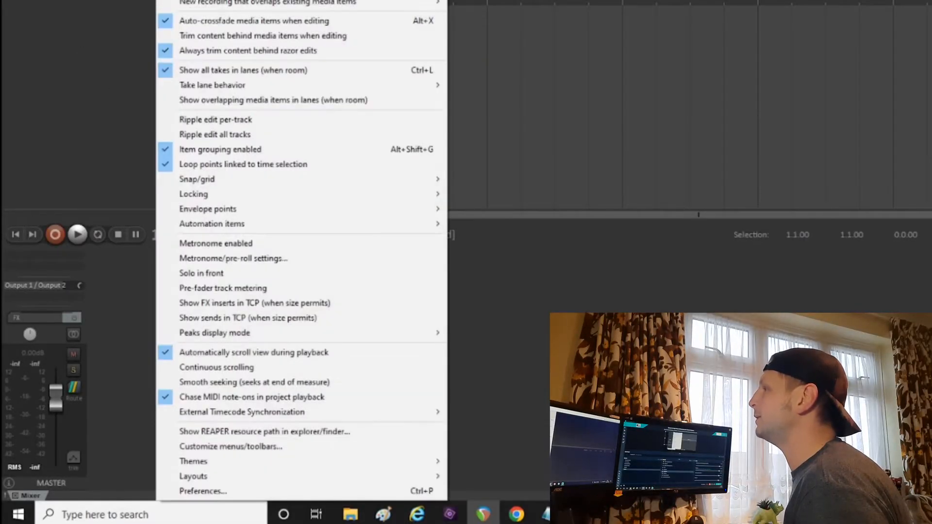
In Preferences > MIDI Devices, enable the LPK25 input and output, then confirm with OK.
{"action": "left_click", "coordinate": [203, 490]}
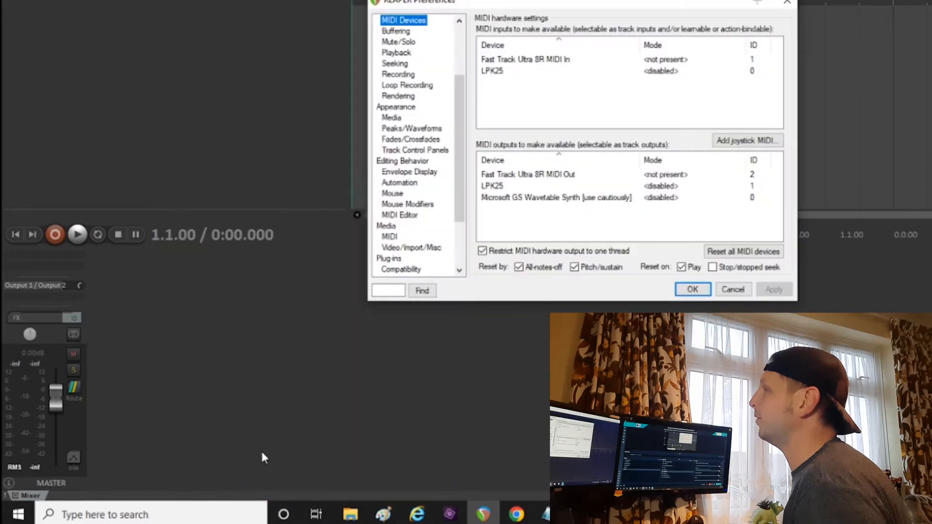
{"action": "mouse_move", "coordinate": [492, 78]}
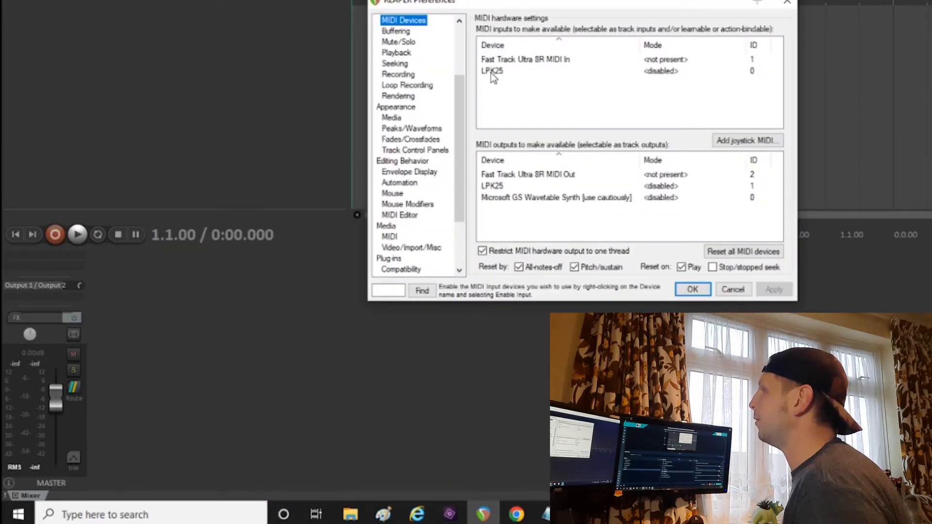
{"action": "mouse_move", "coordinate": [670, 78]}
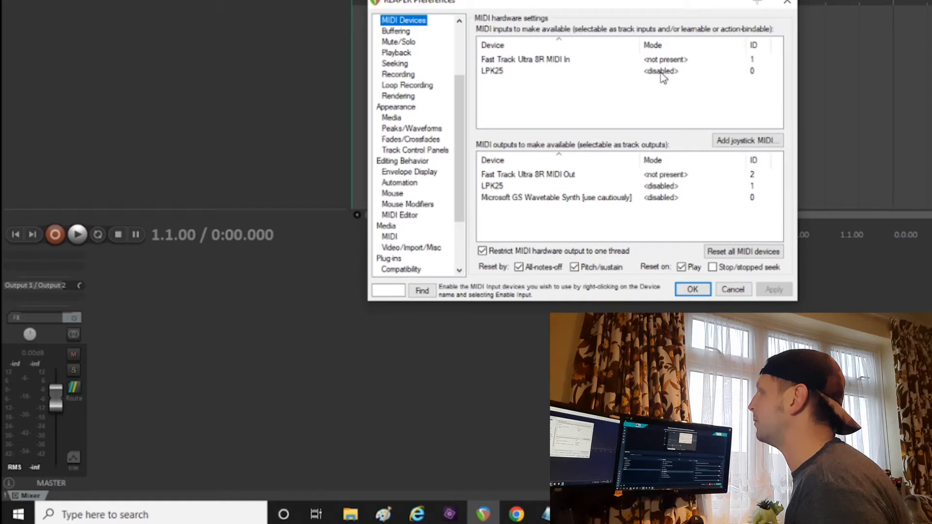
{"action": "right_click", "coordinate": [535, 71]}
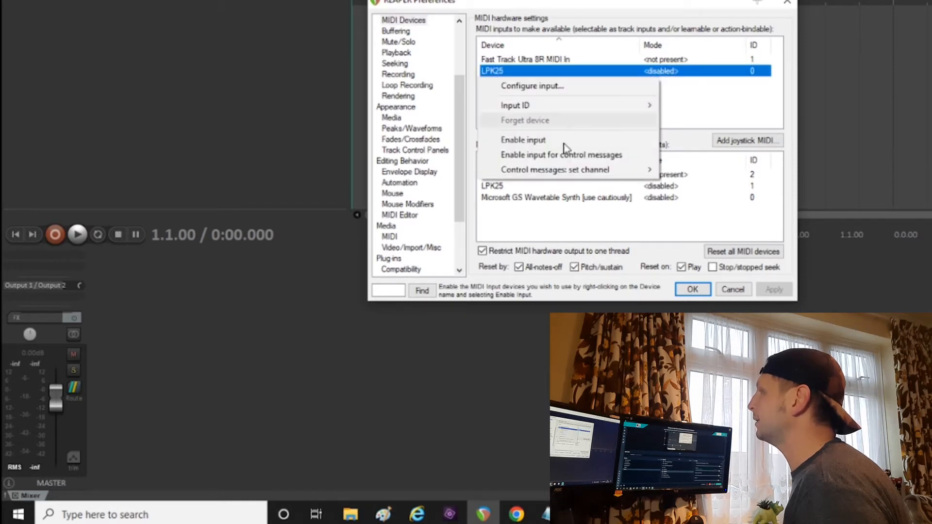
{"action": "left_click", "coordinate": [523, 140]}
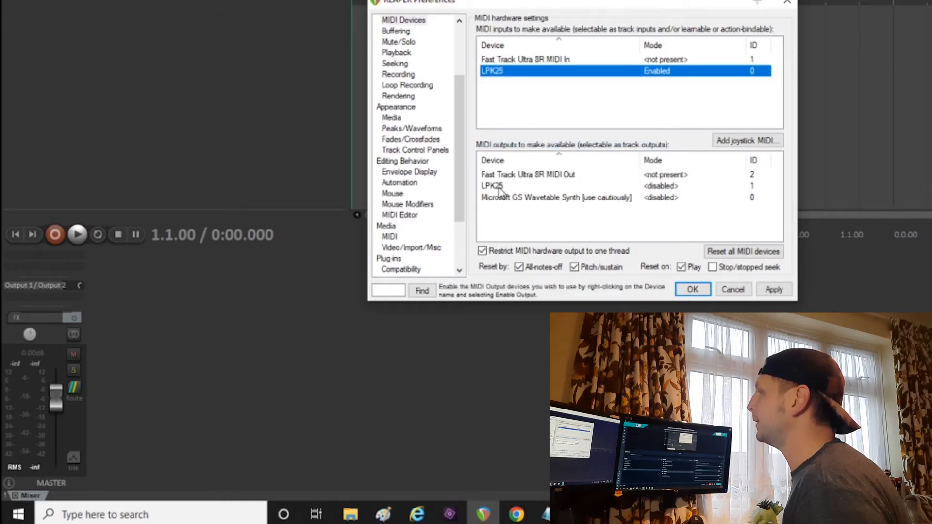
{"action": "right_click", "coordinate": [492, 185]}
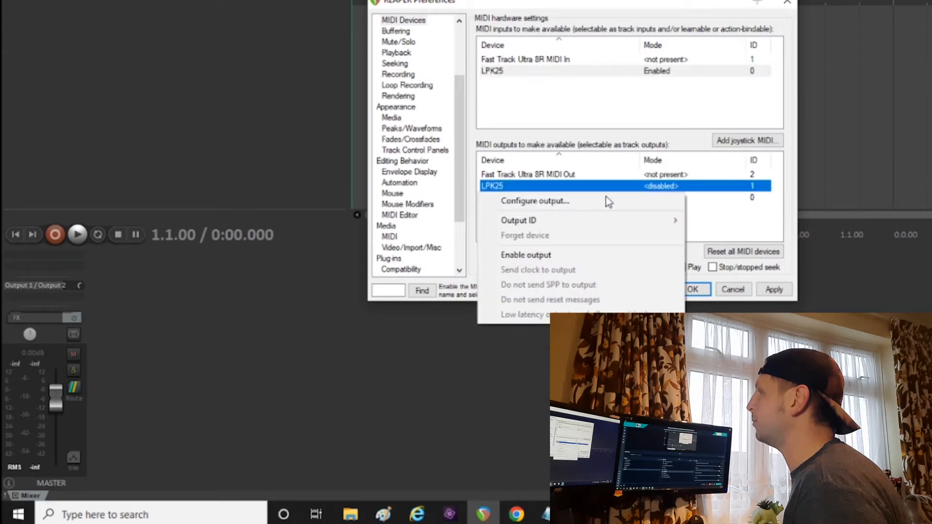
{"action": "left_click", "coordinate": [525, 254]}
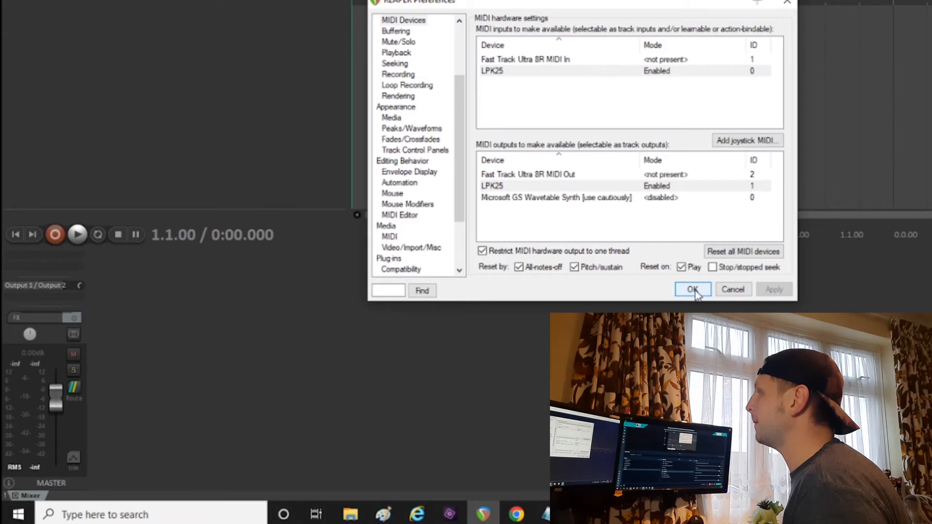
{"action": "left_click", "coordinate": [692, 289]}
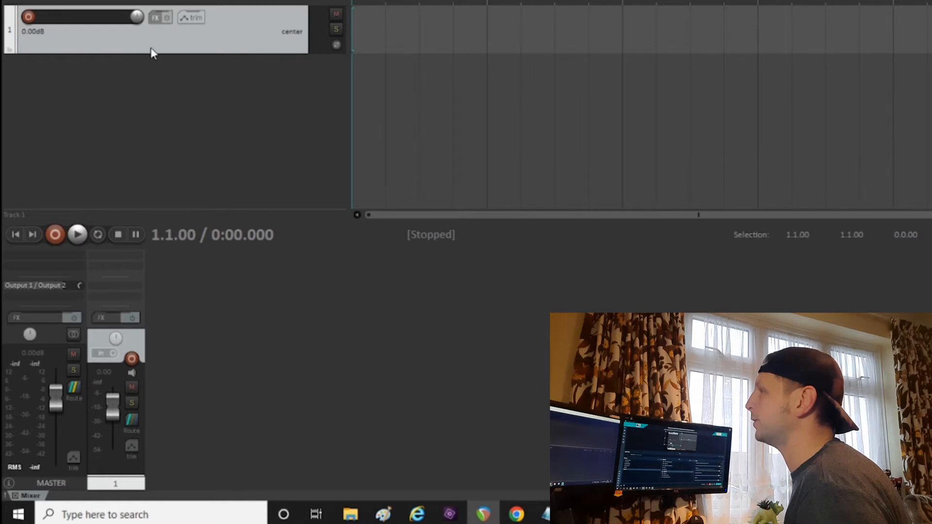
{"action": "mouse_move", "coordinate": [116, 56]}
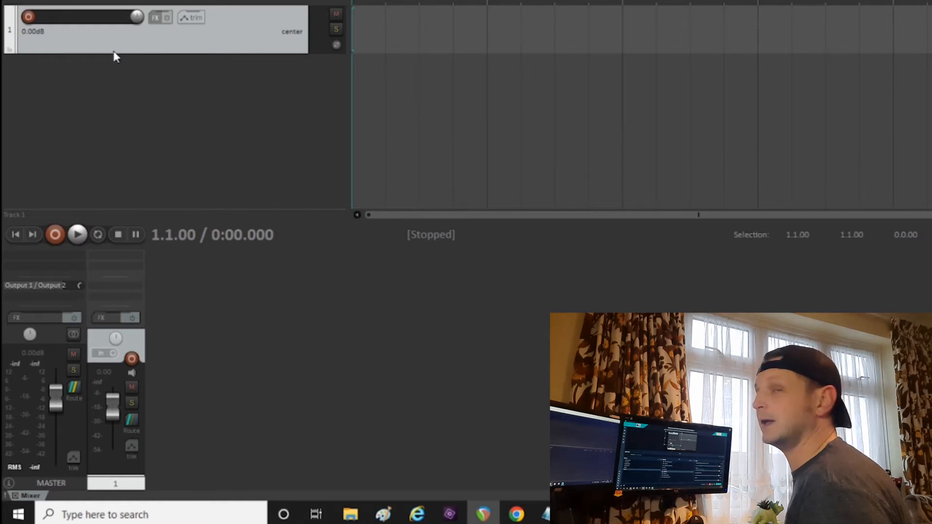
{"action": "mouse_move", "coordinate": [56, 34]}
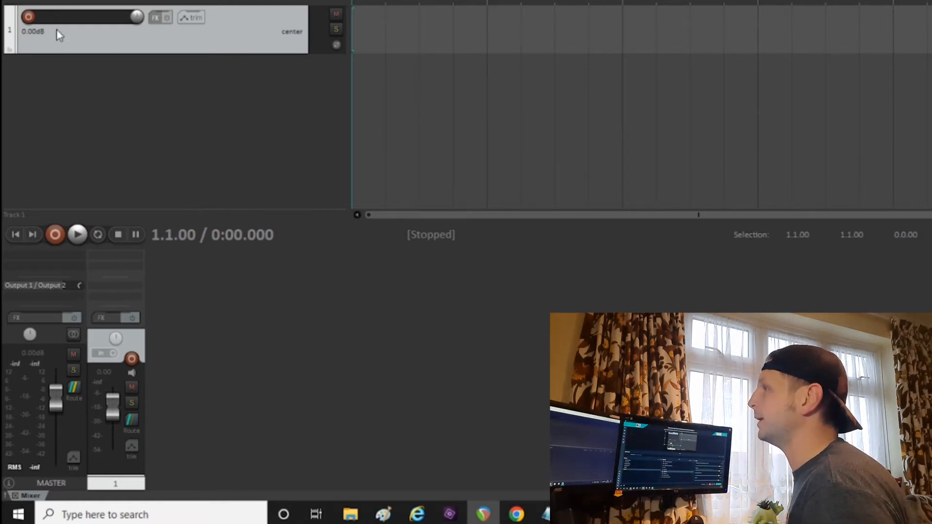
Record-arm track 1 and bring up its recording input selector menu.
{"action": "left_click", "coordinate": [29, 16]}
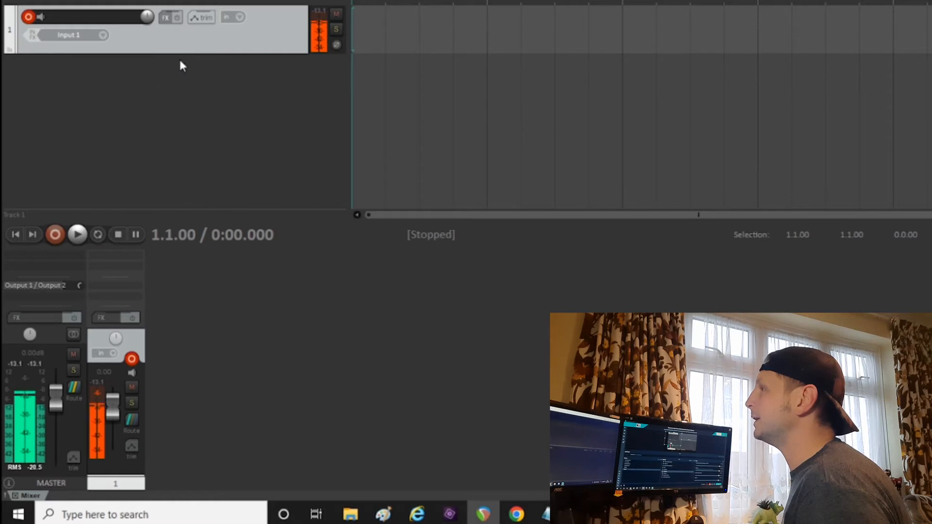
{"action": "left_click", "coordinate": [69, 35]}
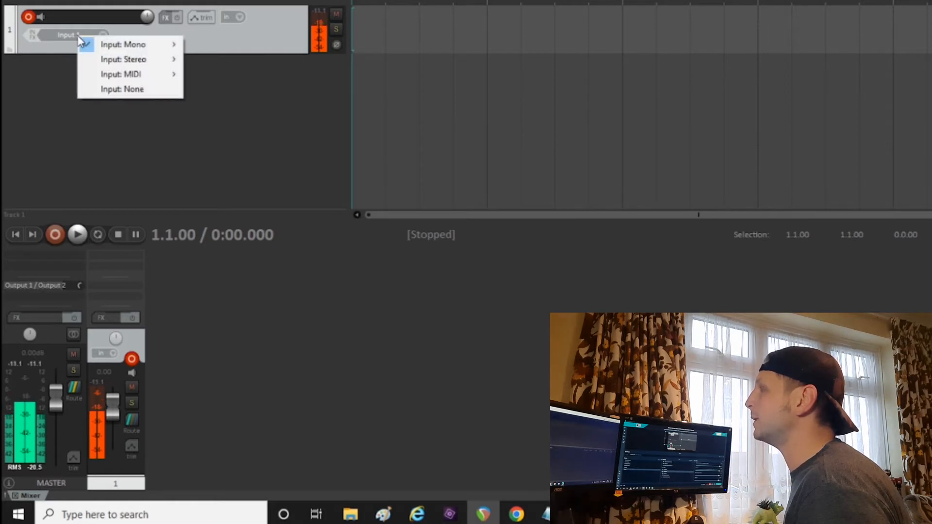
{"action": "mouse_move", "coordinate": [121, 74]}
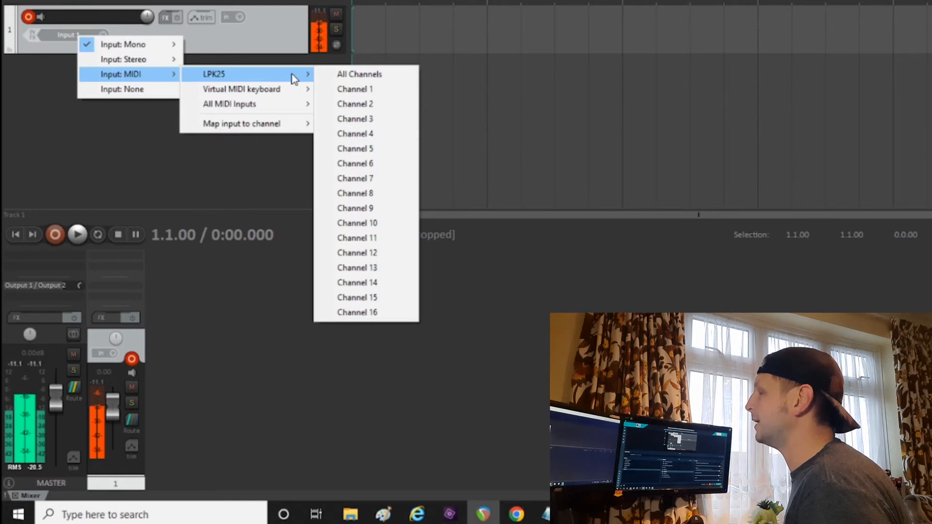
Set track 1's input to MIDI > LPK25 > All Channels and bring up its FX options.
{"action": "left_click", "coordinate": [360, 73]}
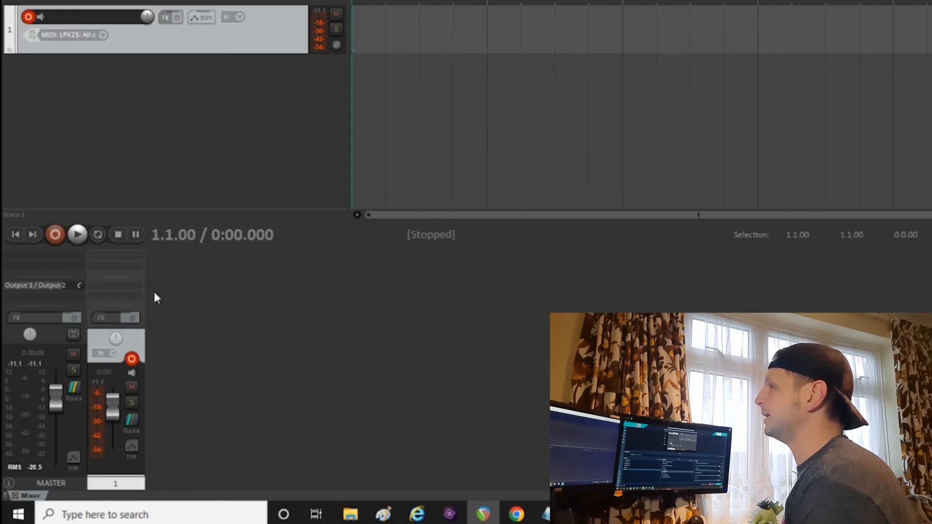
{"action": "right_click", "coordinate": [166, 16]}
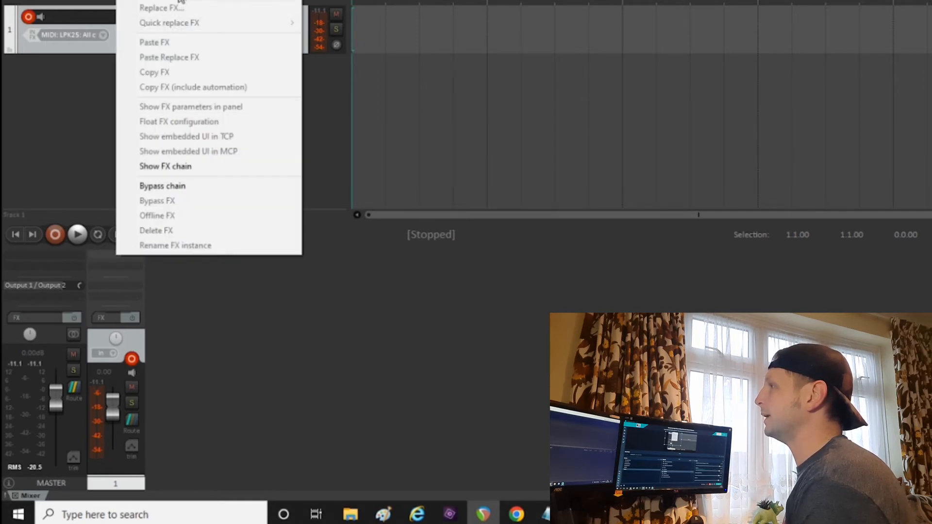